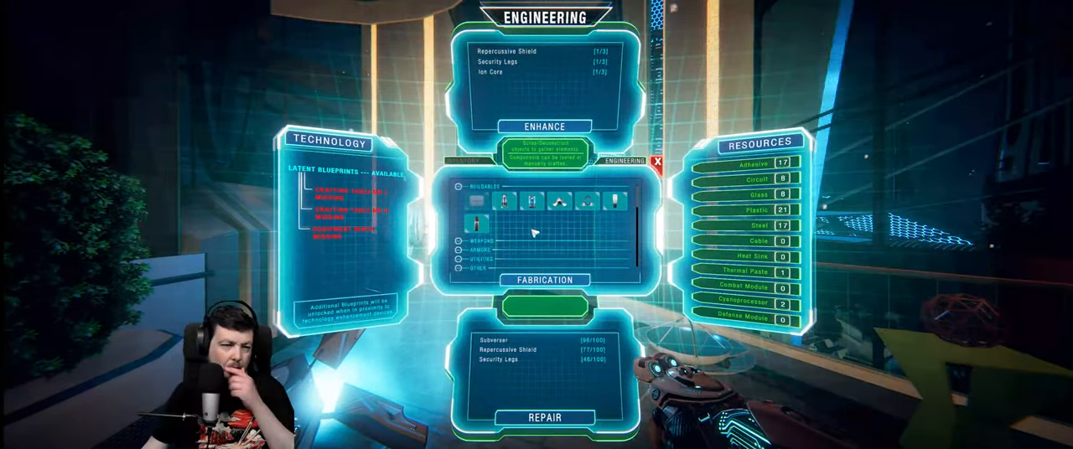
Step: Select the Power Transmitter blueprint and craft one from circuits, glass, plastic and steel
left_click(505, 202)
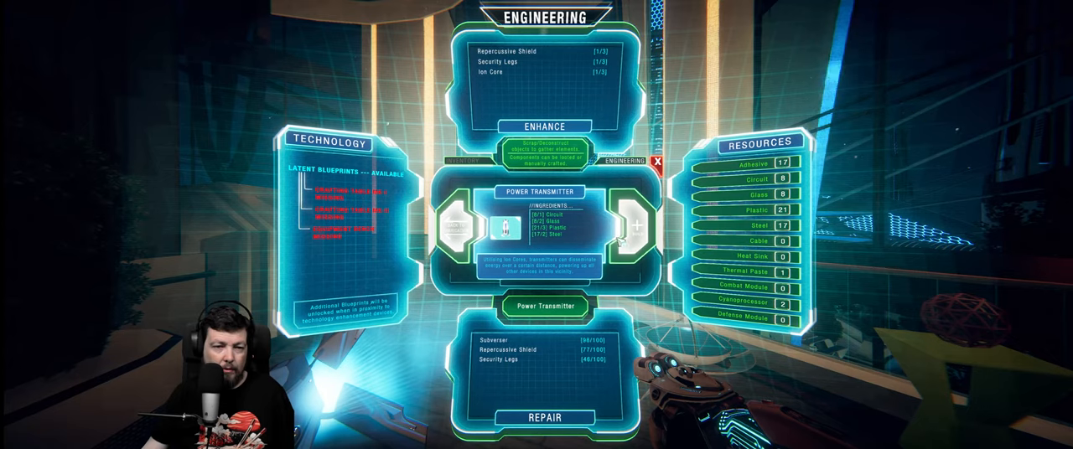
left_click(635, 226)
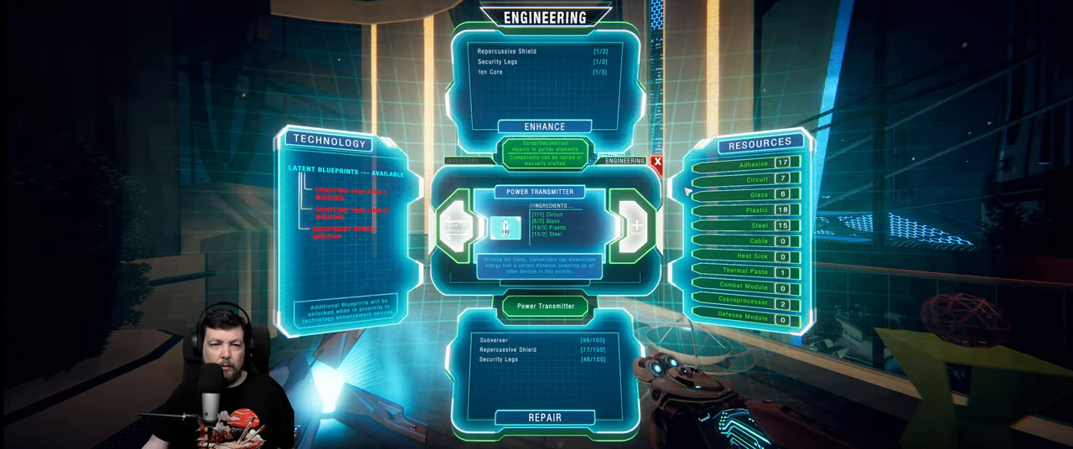
left_click(652, 160)
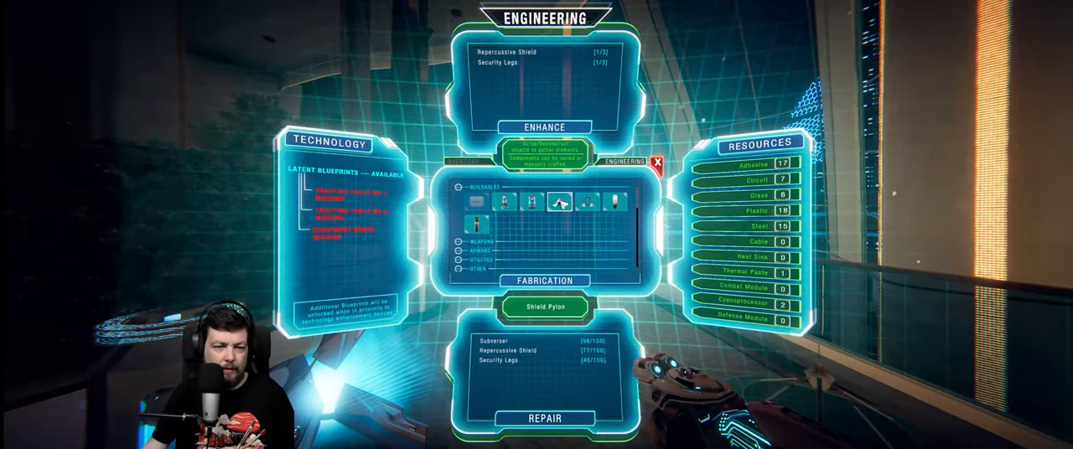
Step: Select the Shield Door buildable and craft it using adhesive, plastic and steel
left_click(552, 203)
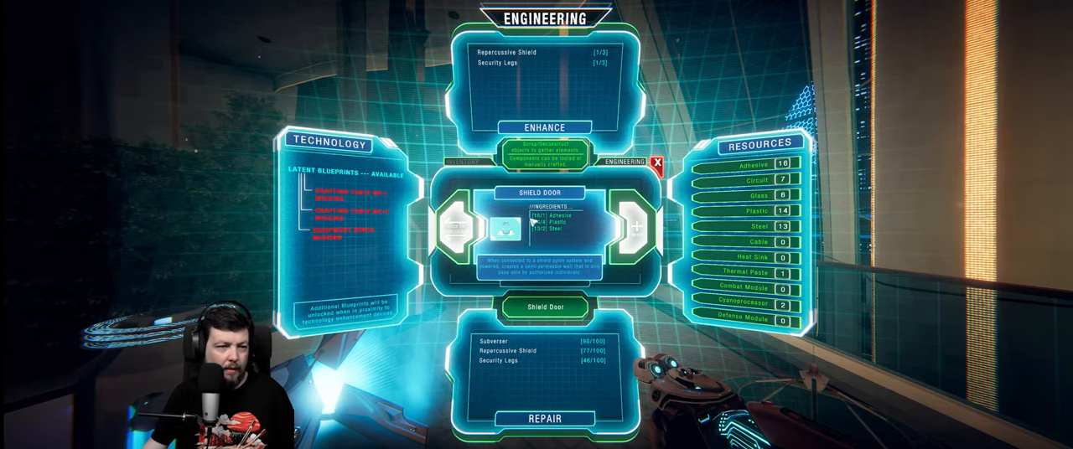
left_click(462, 161)
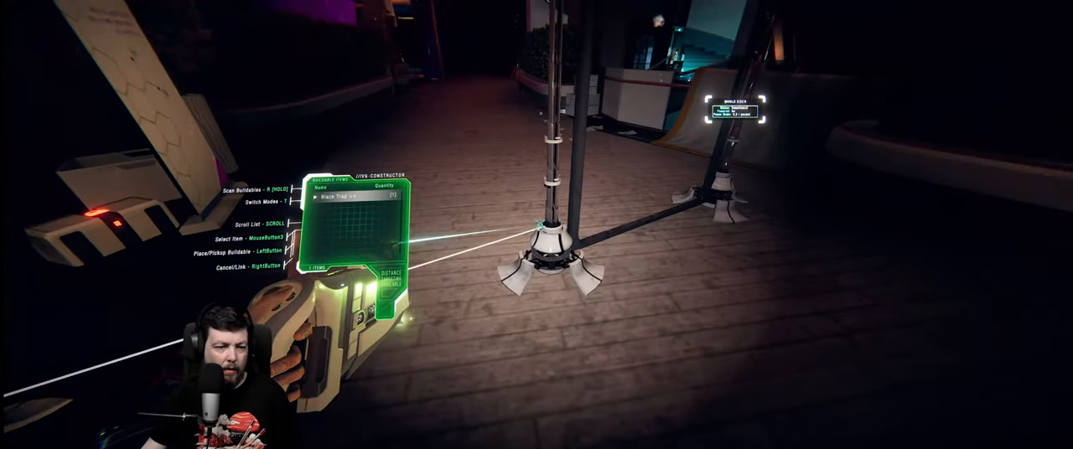
mouse_move(536, 225)
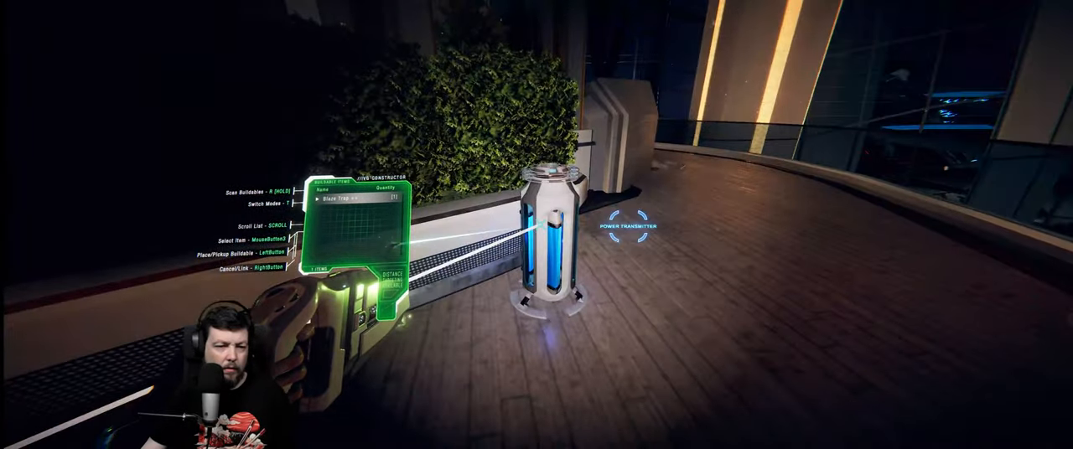
mouse_move(536, 224)
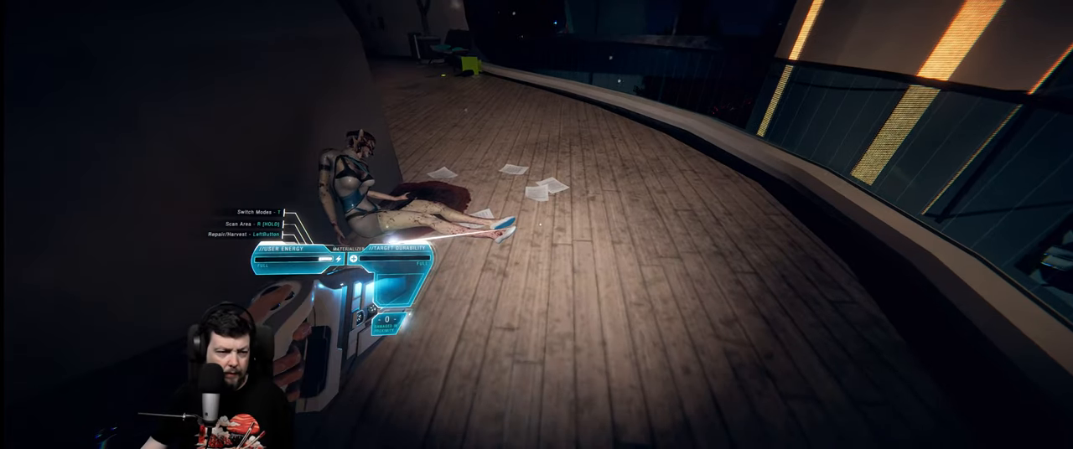
Step: Switch to the fuser tool and walk the curved deck to the fallen android
key("t")
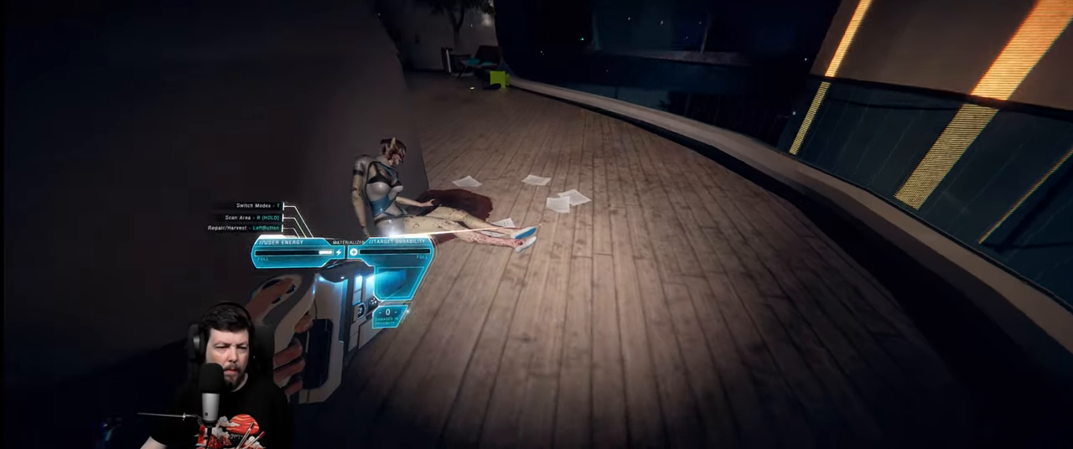
key("t")
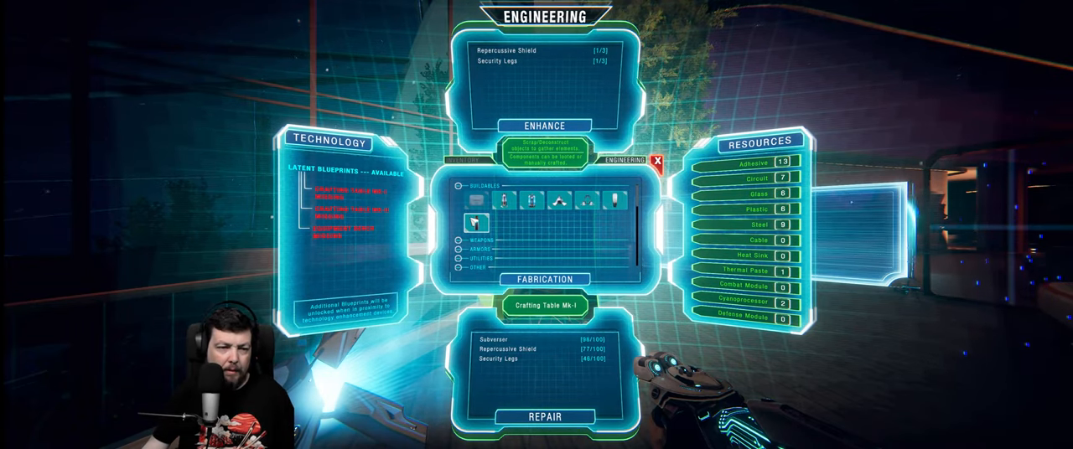
Step: Pick Crafting Table Mk-I in the Buildables list and build it
left_click(477, 201)
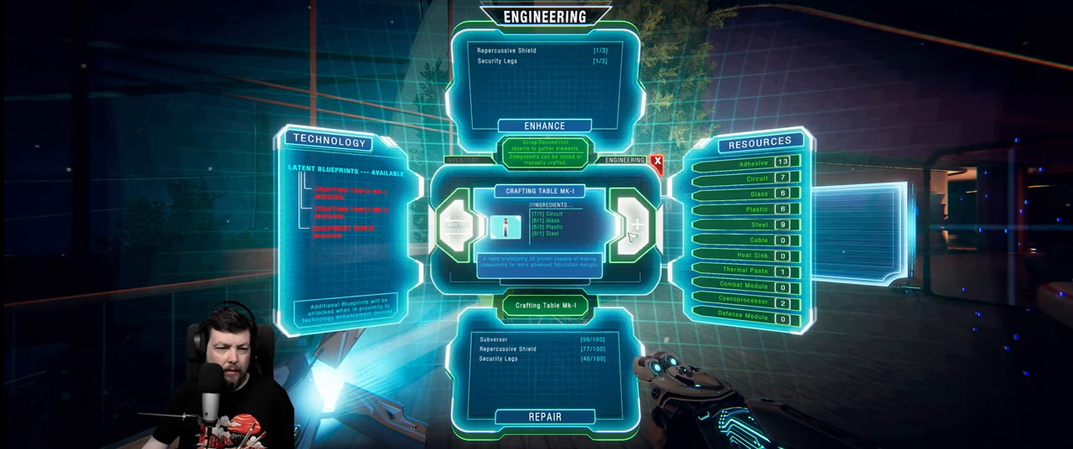
left_click(637, 225)
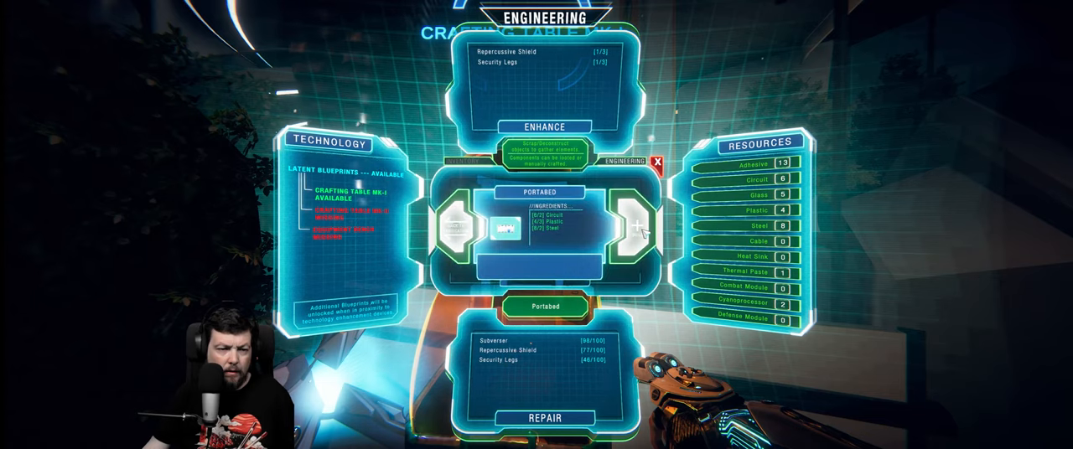
Step: Craft a Portabed, then select and build the Water Condenser
left_click(638, 226)
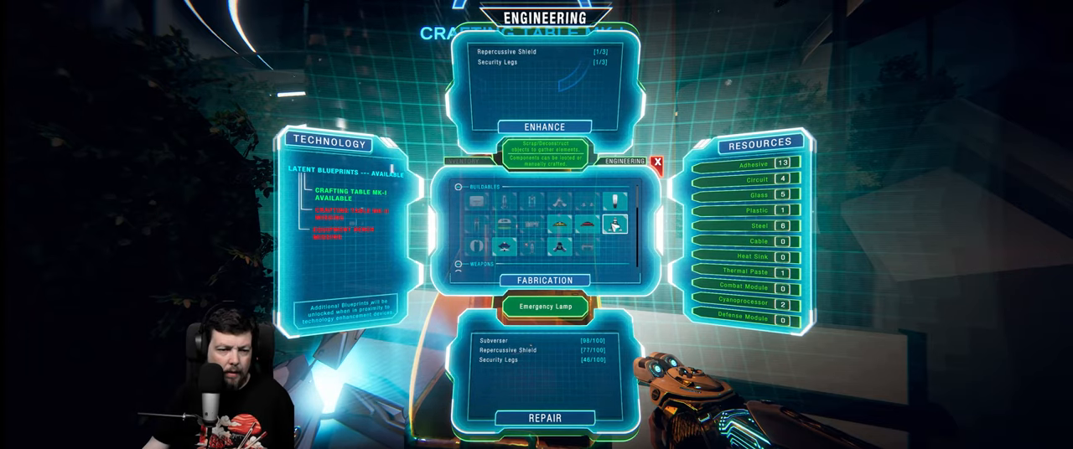
left_click(507, 245)
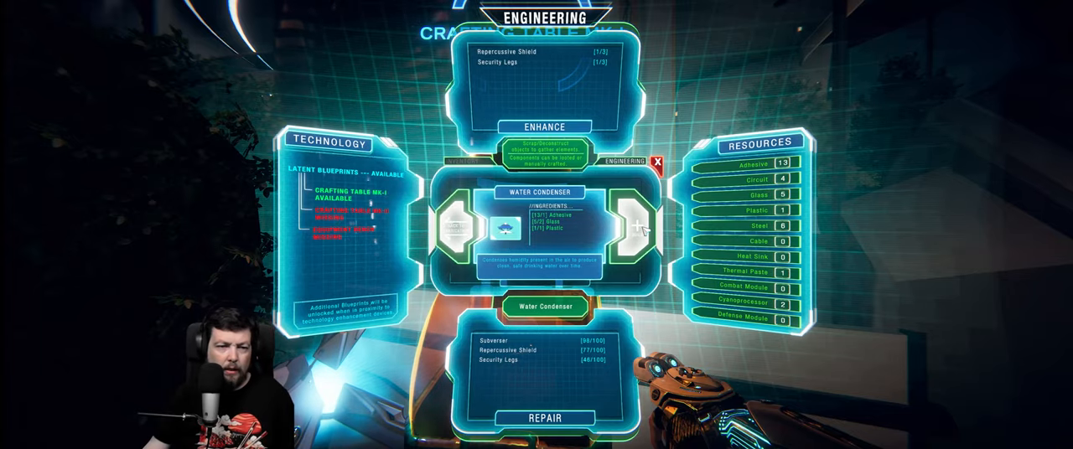
left_click(635, 226)
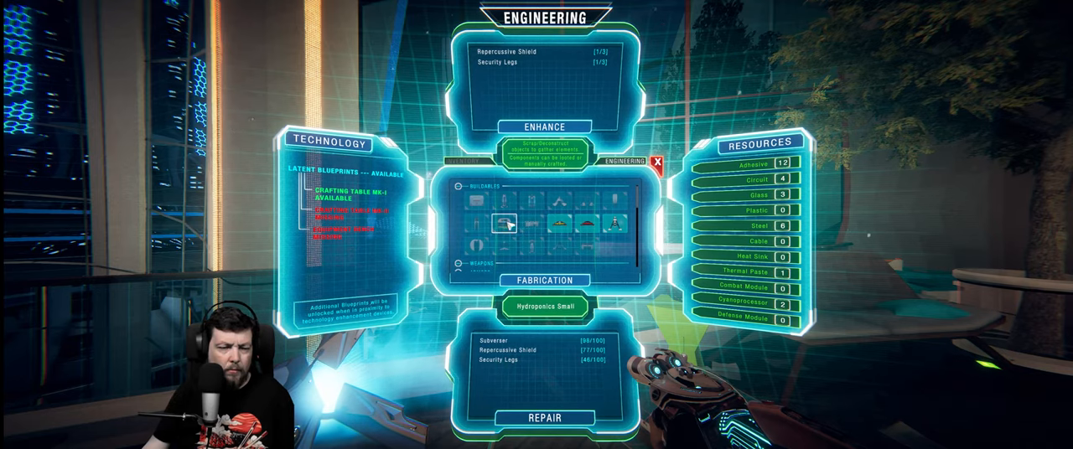
Step: Inspect the Hydroponics Small and Crafting Table Mk-II blueprints in the Fabrication grid
left_click(473, 223)
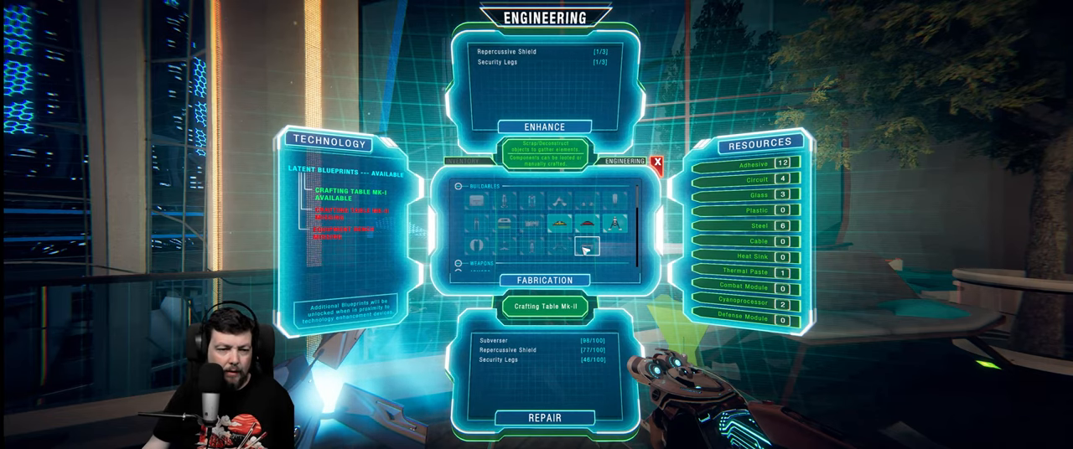
left_click(584, 247)
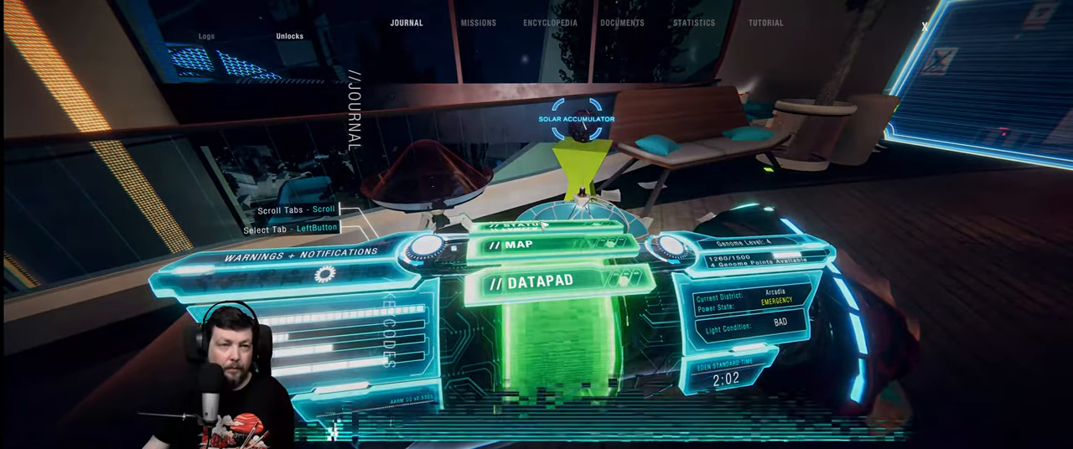
Step: Browse datapad tutorials from Basic Interaction and AARM through Crafting, Power Transmitters and Retrieve & Move
left_click(763, 22)
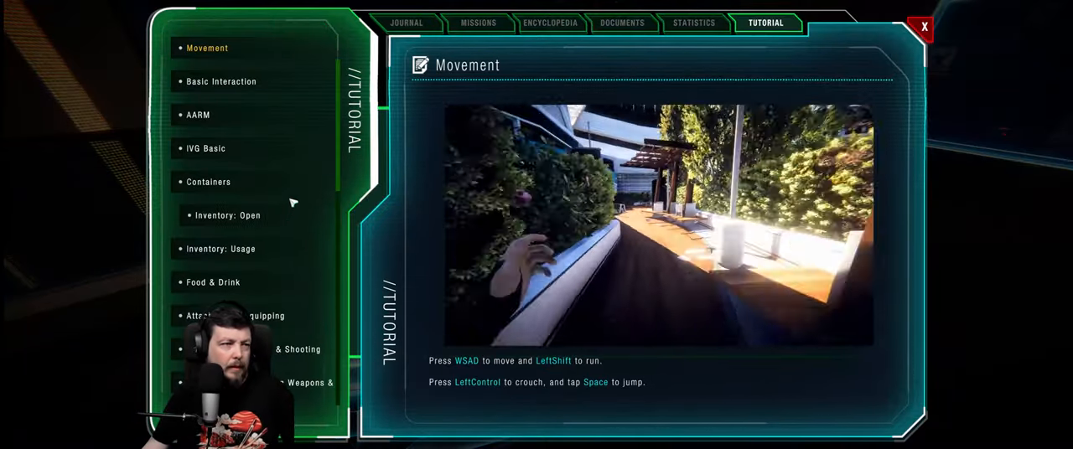
left_click(221, 81)
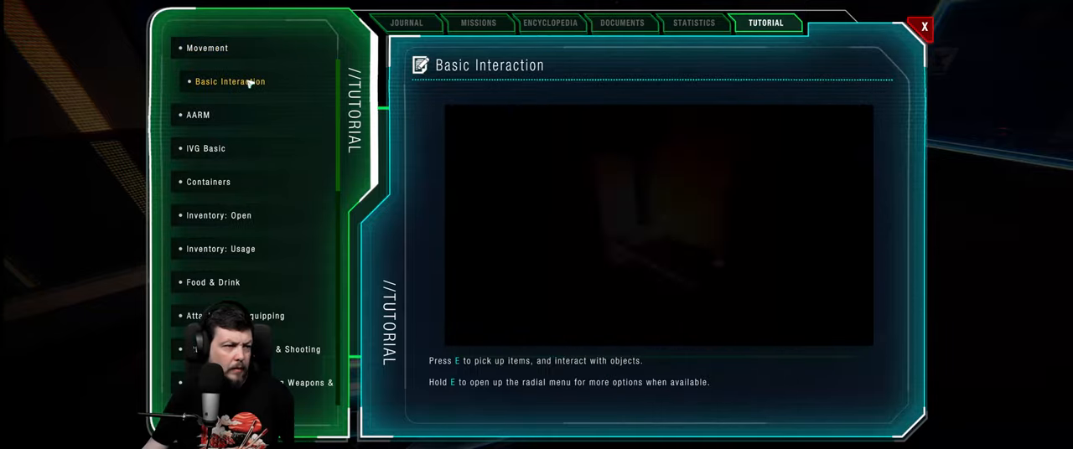
left_click(198, 115)
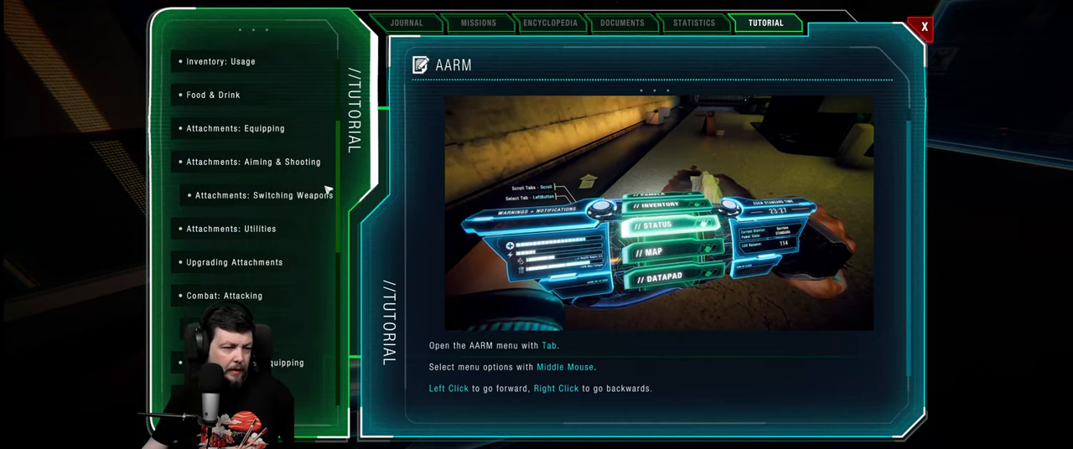
scroll("down", 3)
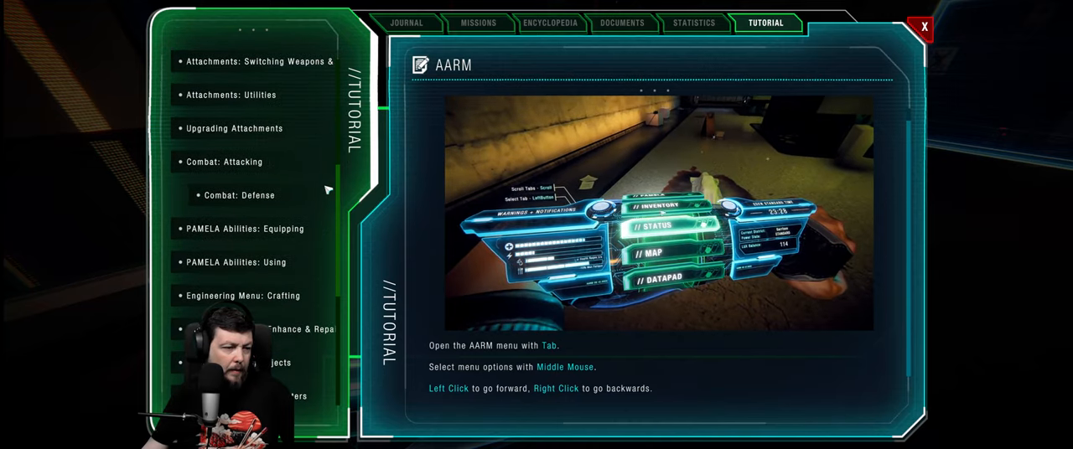
left_click(252, 215)
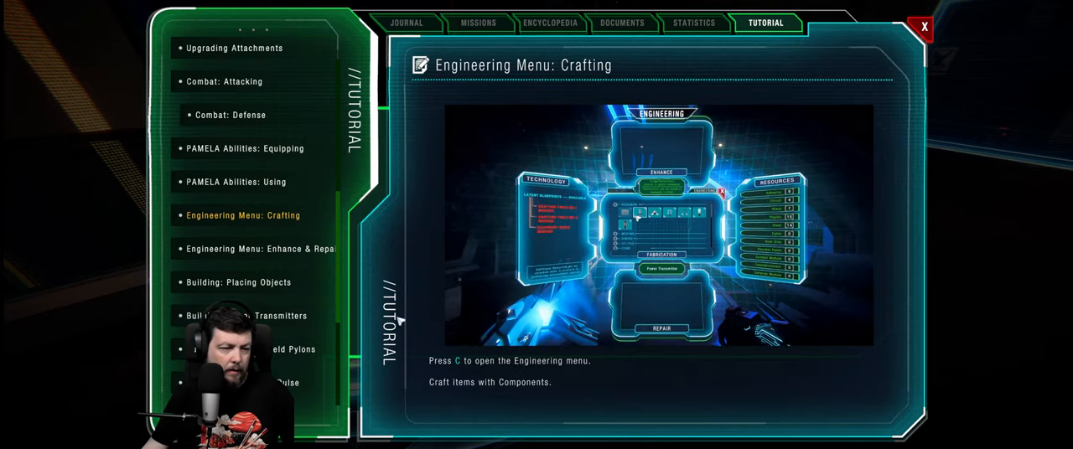
left_click(261, 248)
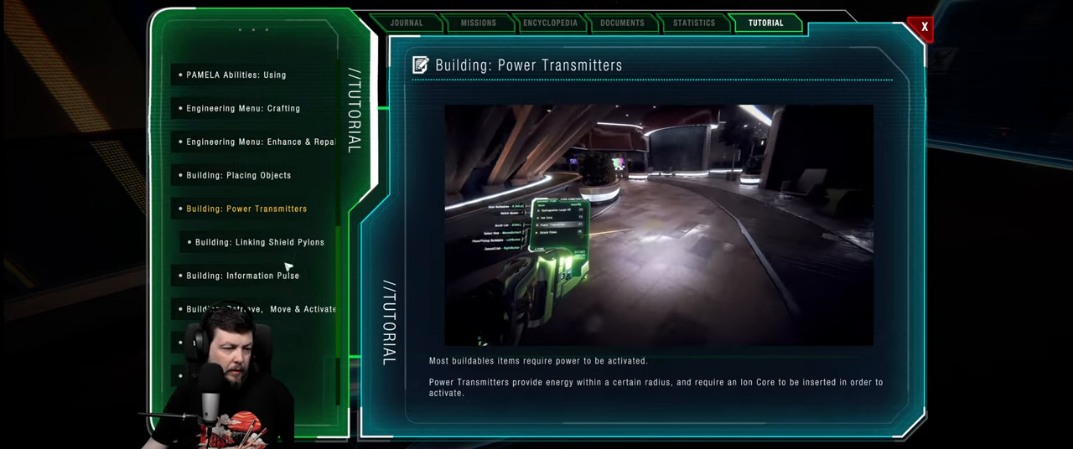
left_click(251, 275)
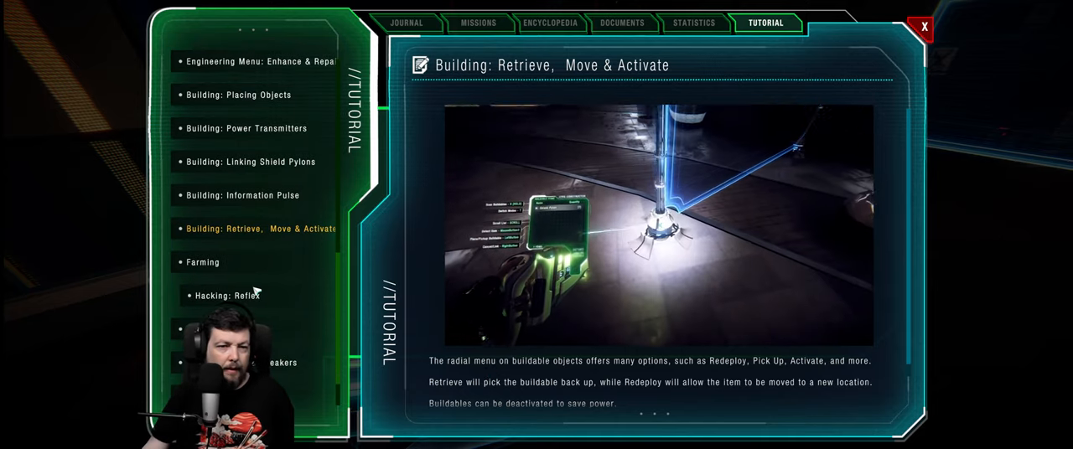
left_click(203, 262)
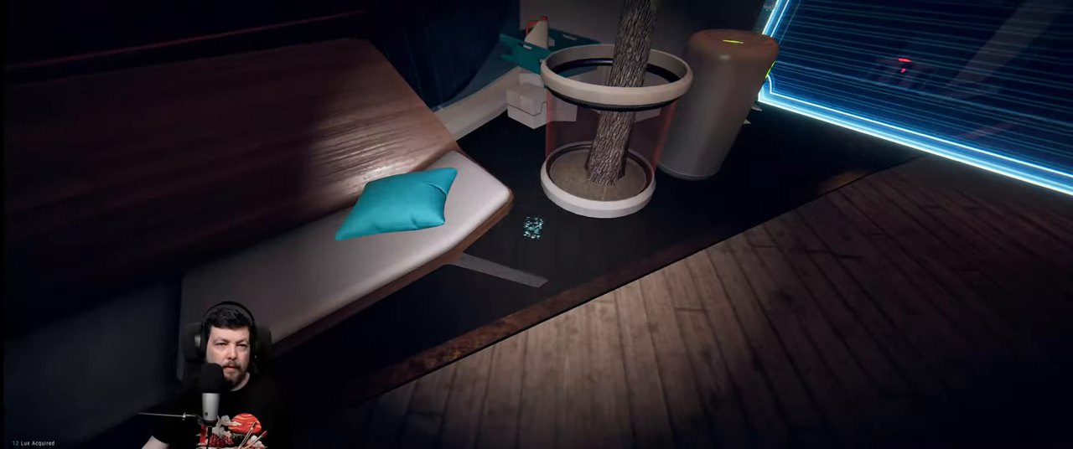
mouse_move(537, 225)
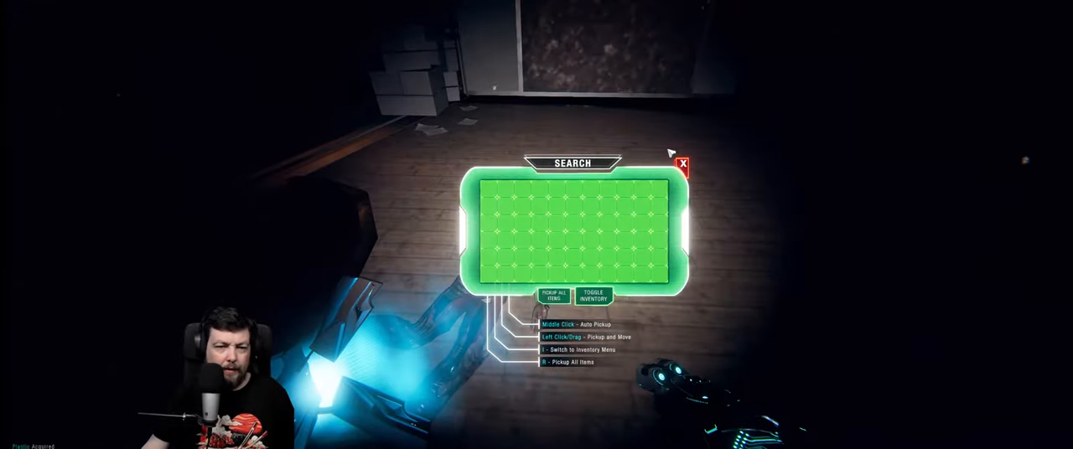
Step: Close the emptied container's search window
left_click(681, 163)
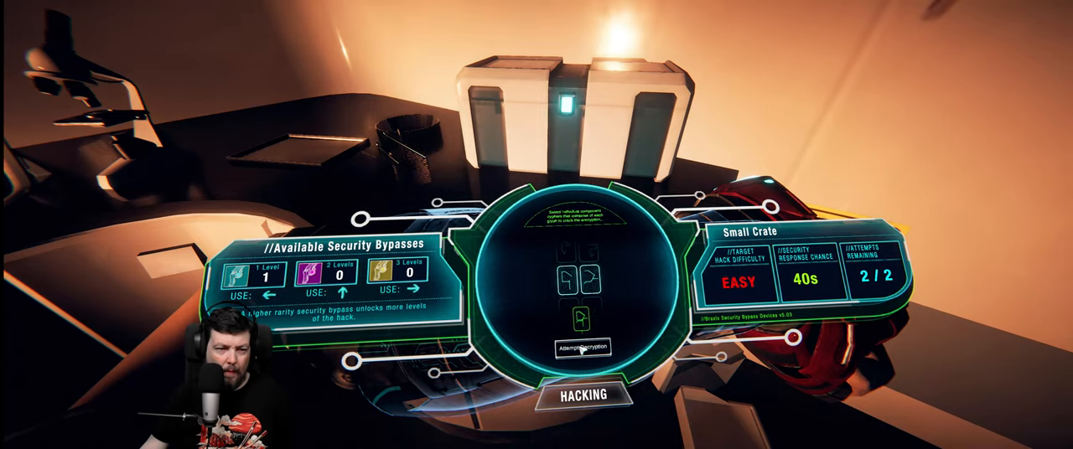
Step: Arrange the bypass pieces and attempt decryption to crack the hard large safe
left_click(582, 347)
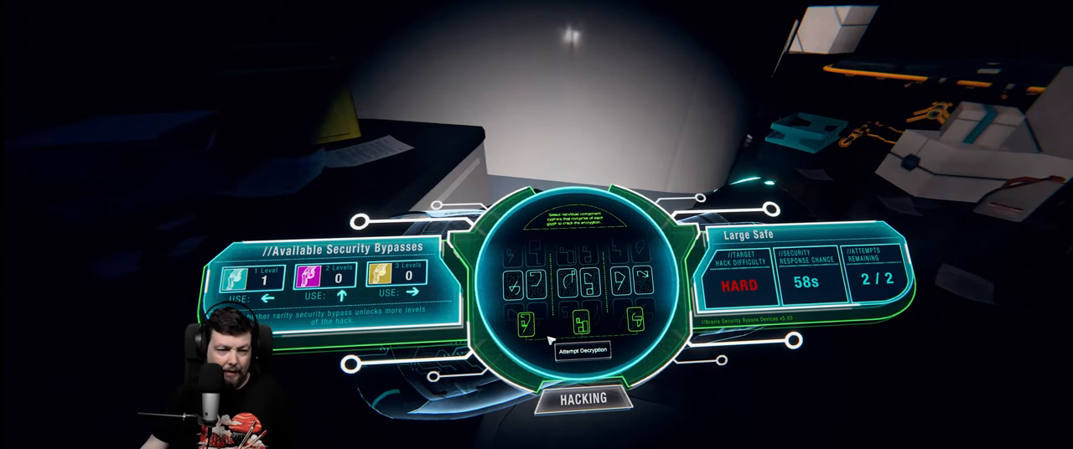
left_click(534, 285)
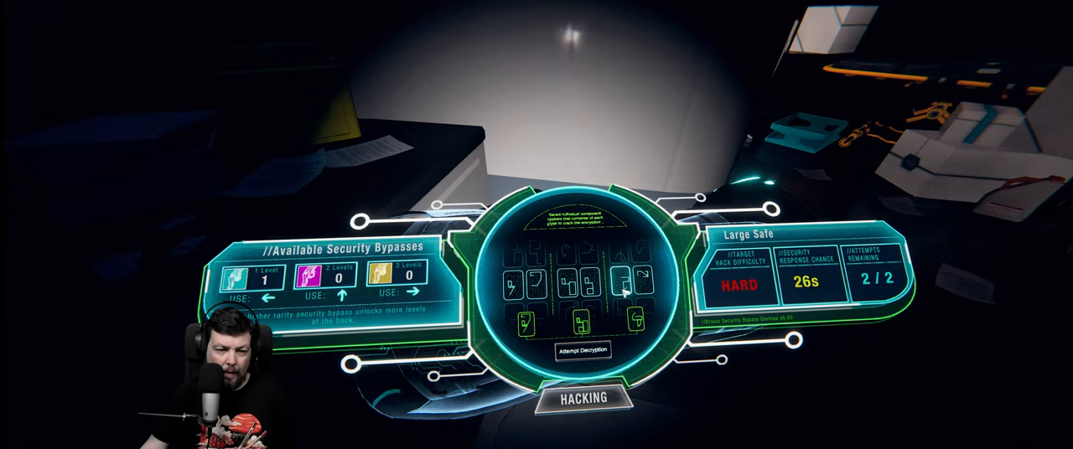
left_click(630, 280)
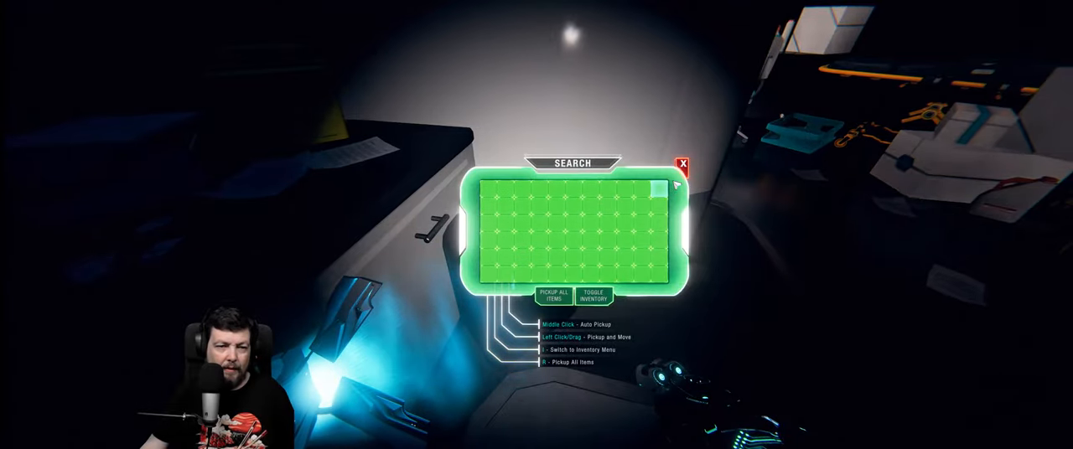
Step: Close the empty safe's search window
left_click(681, 161)
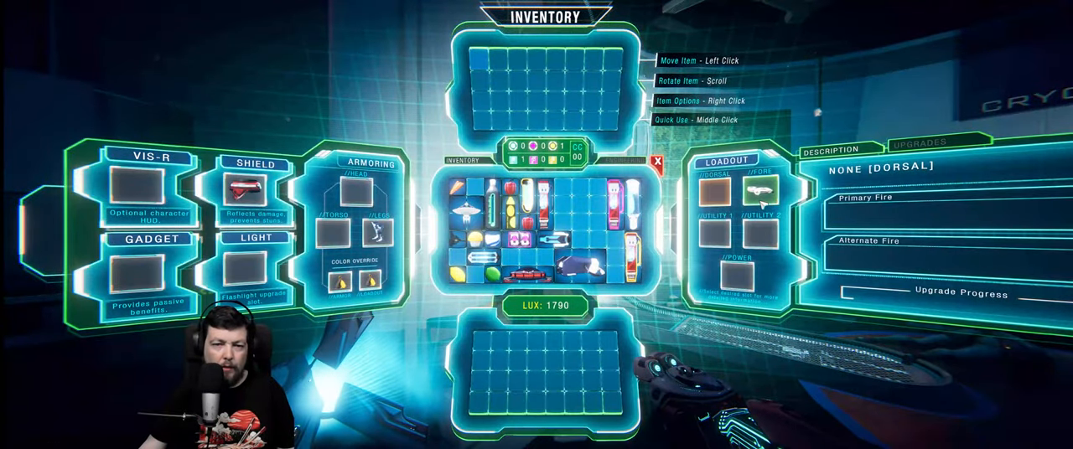
Step: View the Subverser 'Sloth' dart gun's details and upgrade tree, then close the inventory
left_click(759, 194)
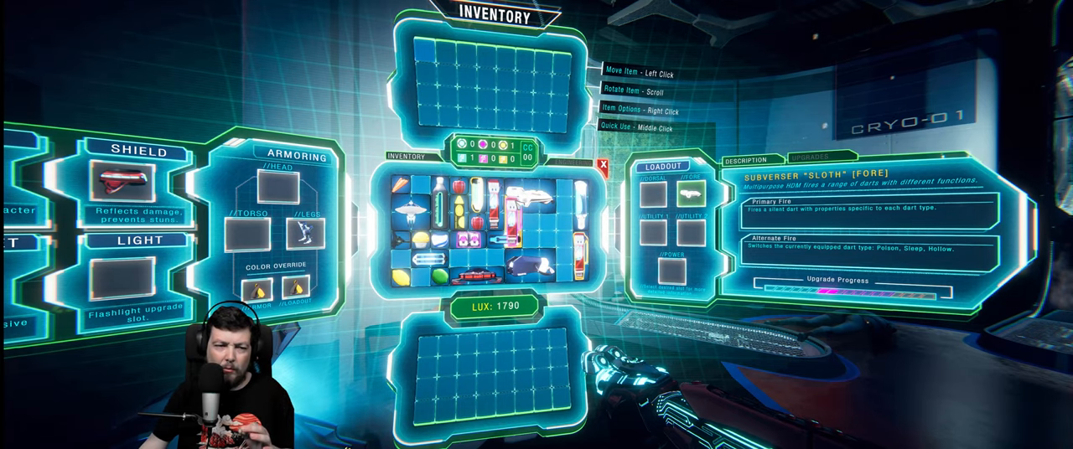
left_click(811, 158)
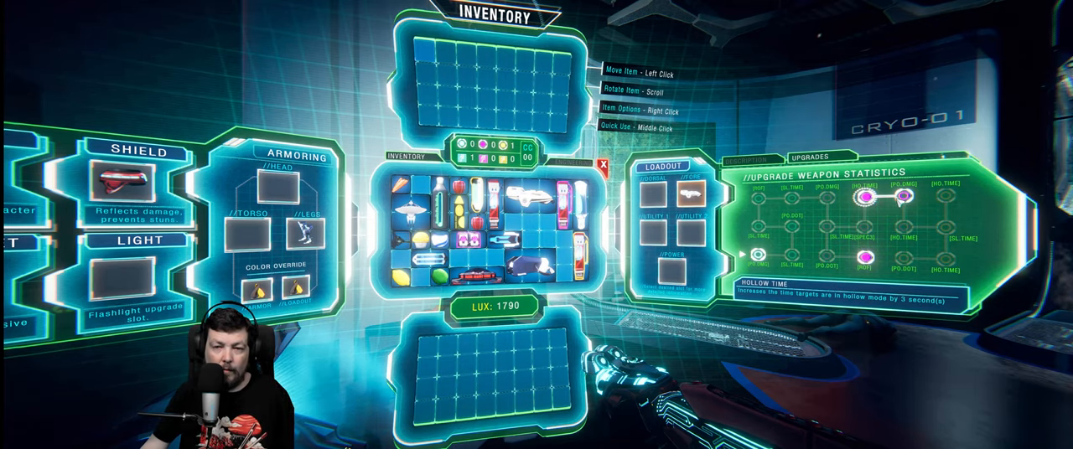
left_click(900, 197)
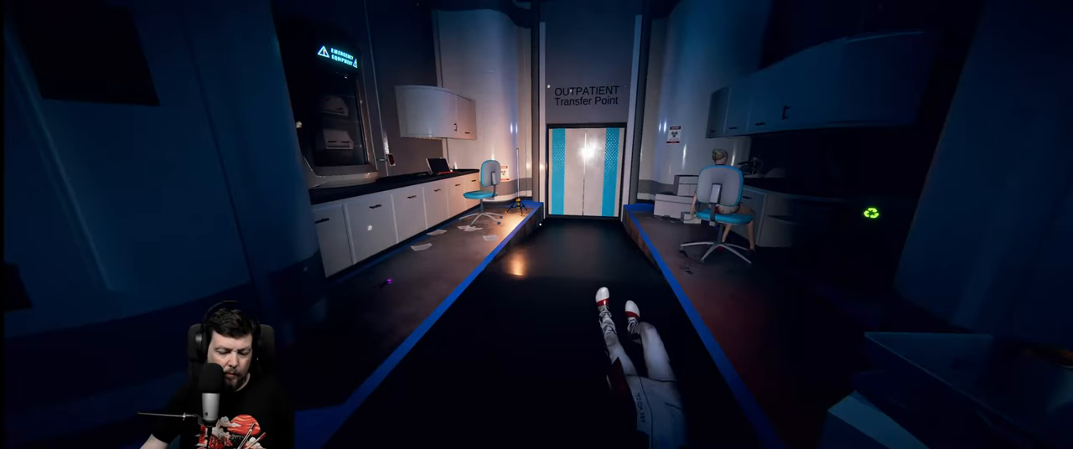
Step: Review the datapad's journal logs, completed missions, and the main mission 'Find the Notes'
key("tab")
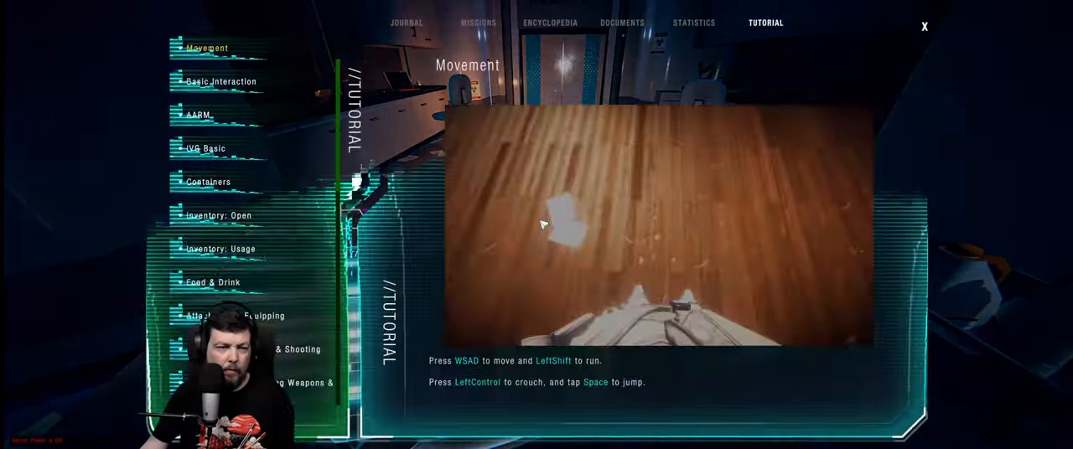
left_click(405, 23)
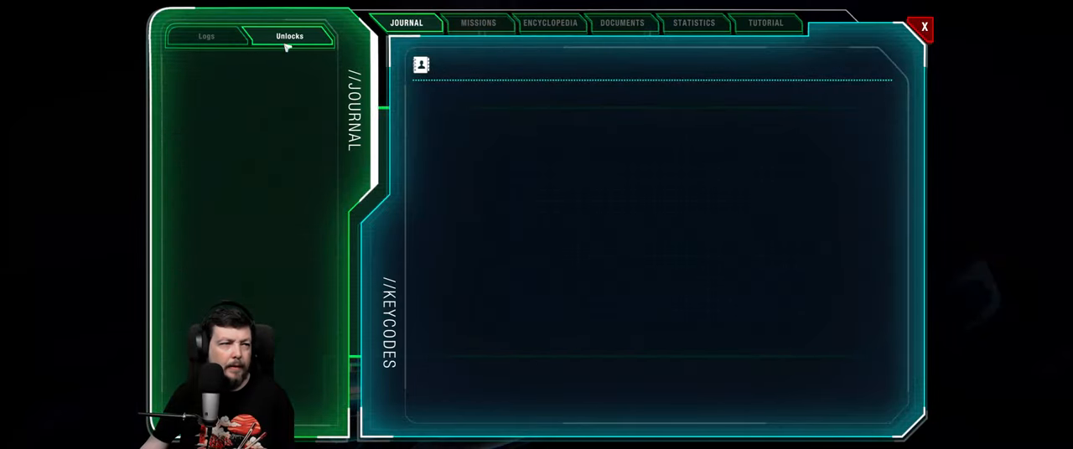
left_click(206, 36)
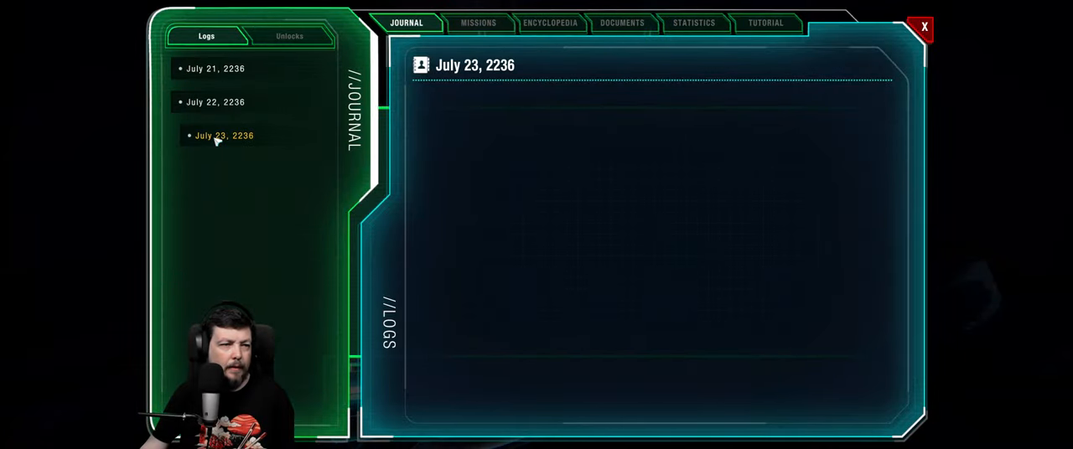
left_click(477, 22)
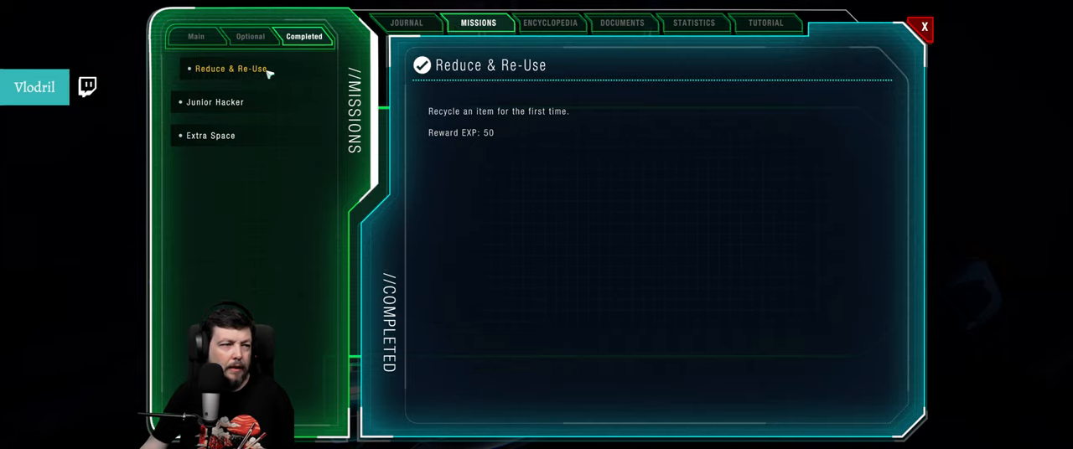
left_click(195, 36)
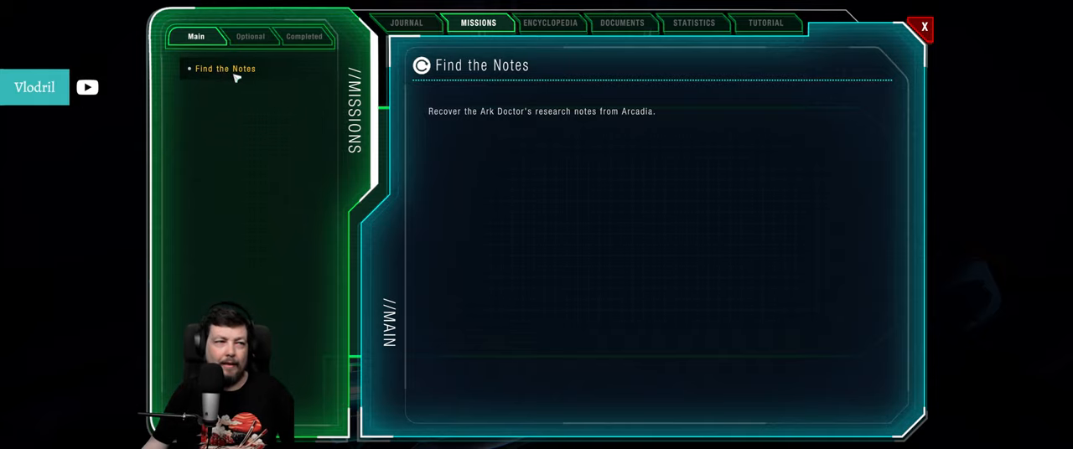
mouse_move(378, 199)
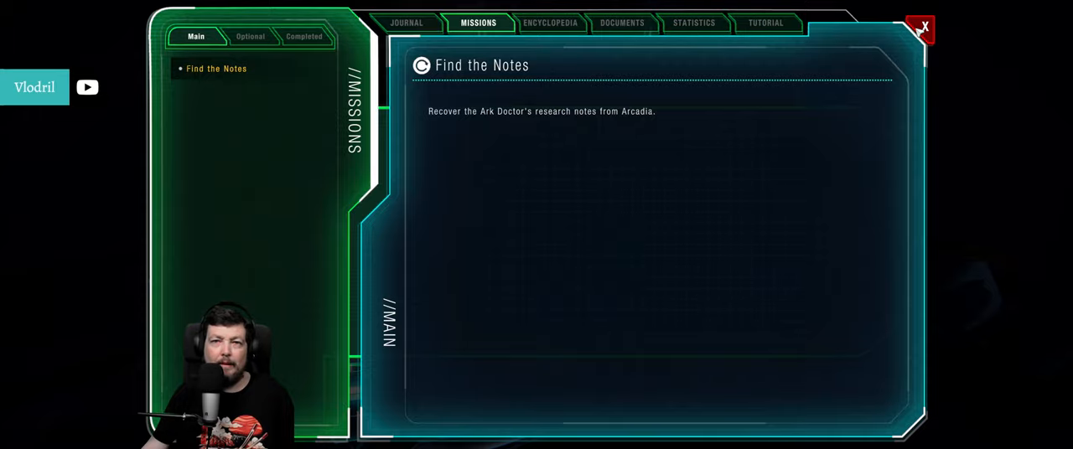
Step: Close the datapad and walk the bench-lined lobby corridor back to the engineering station
left_click(921, 26)
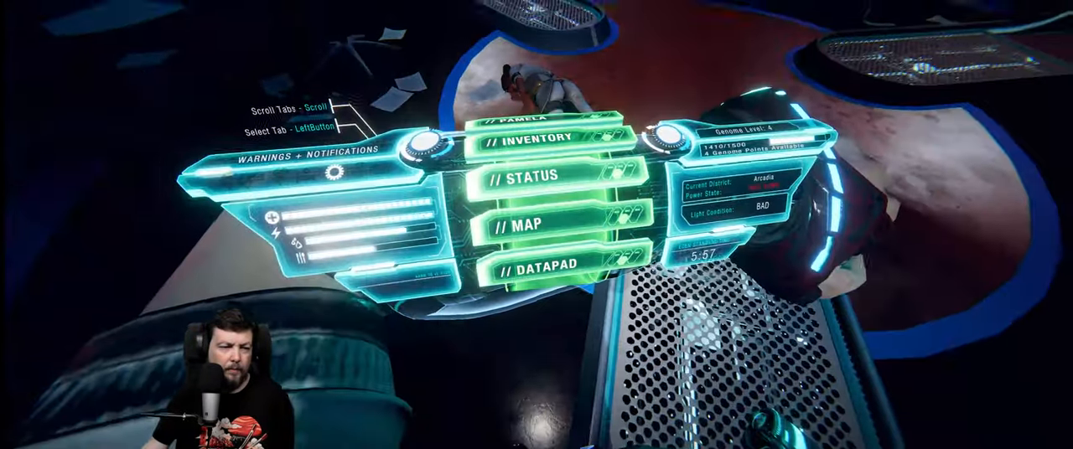
left_click(536, 136)
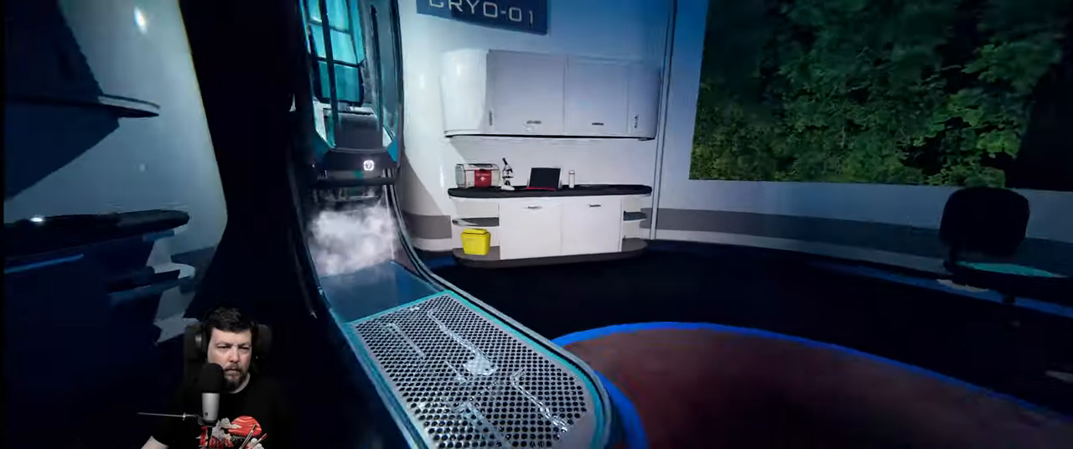
mouse_move(536, 225)
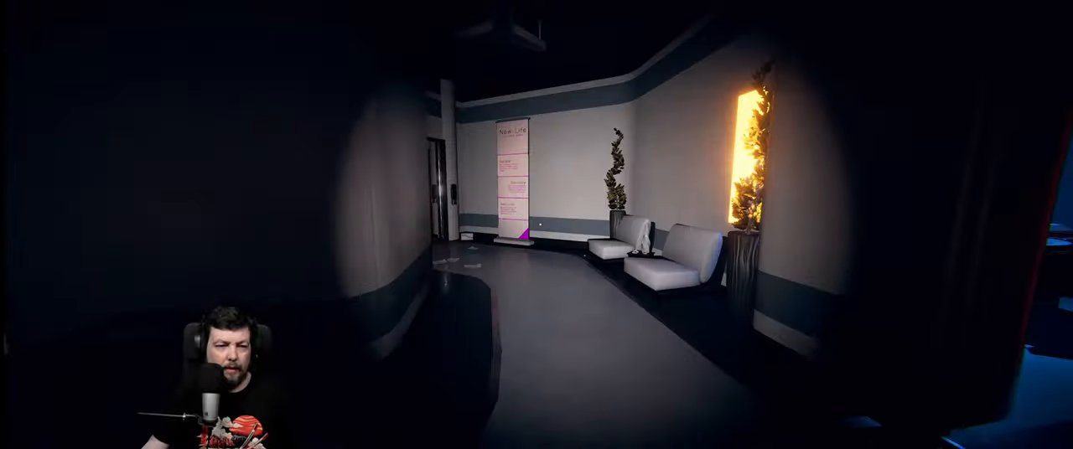
scroll("left", 3)
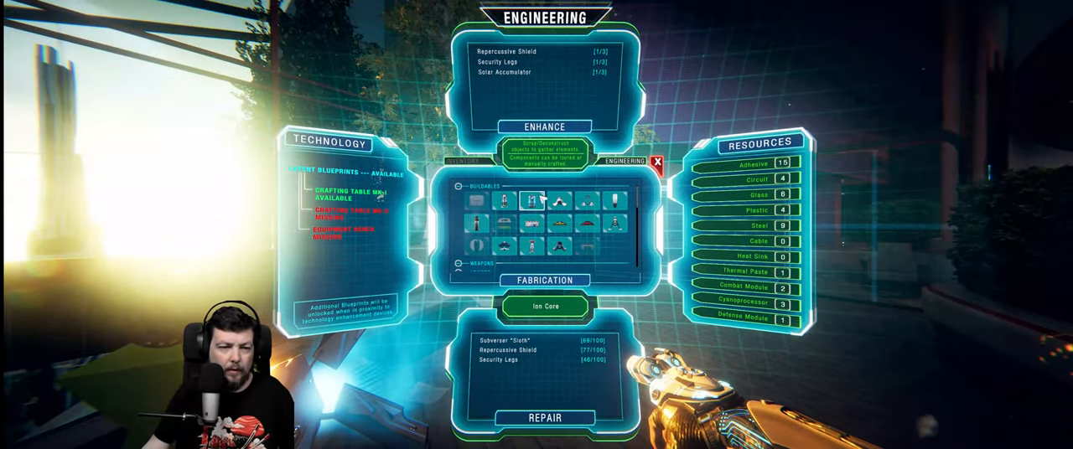
Step: Select the Solar Charger blueprint under Buildables and fabricate one
left_click(504, 245)
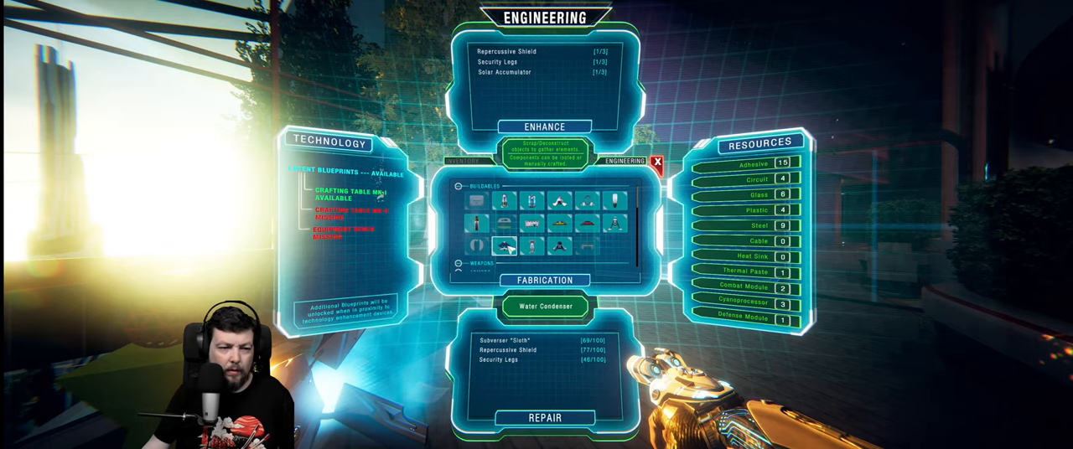
left_click(476, 244)
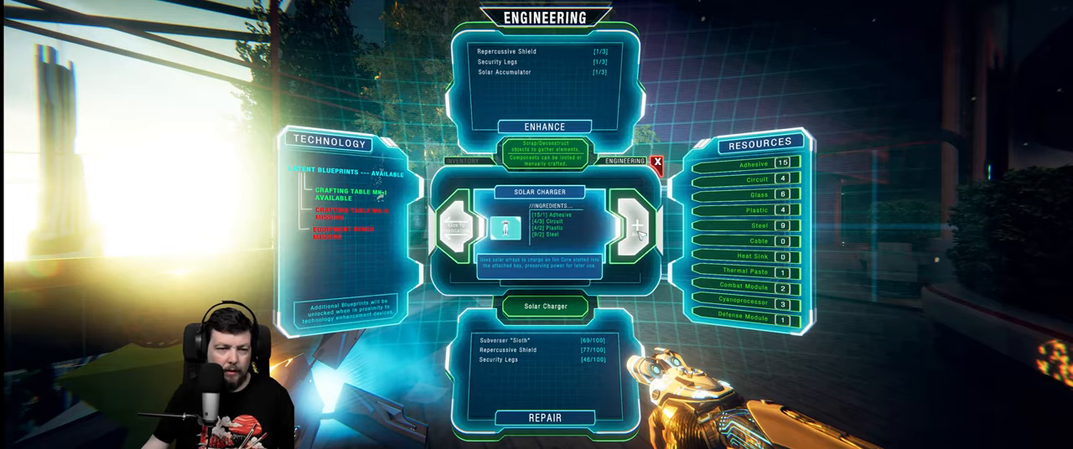
left_click(636, 226)
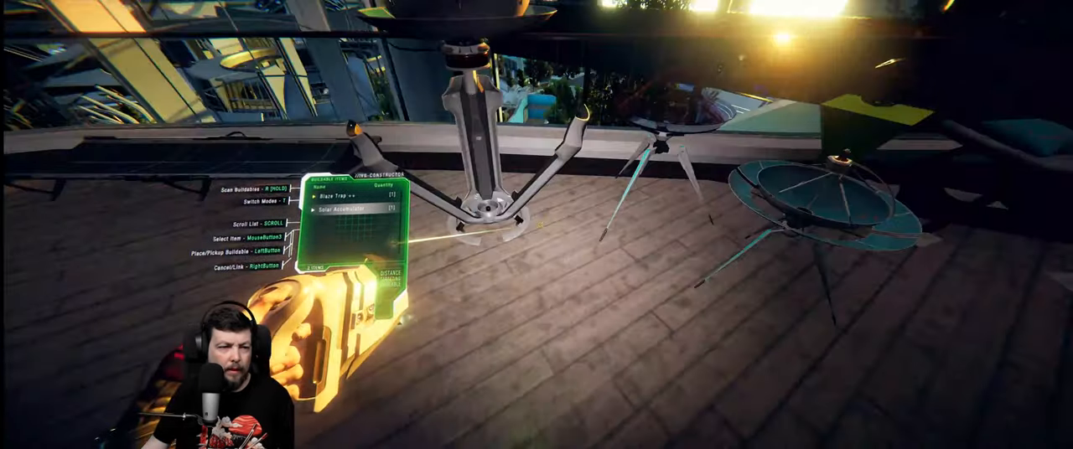
Step: Bring up the stored buildables list to pick an item to place on the deck
key("i")
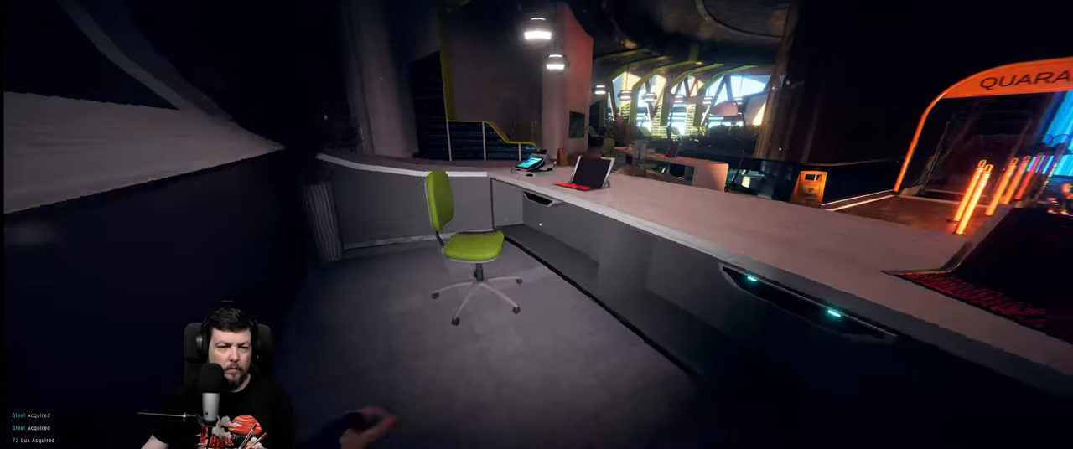
mouse_move(537, 224)
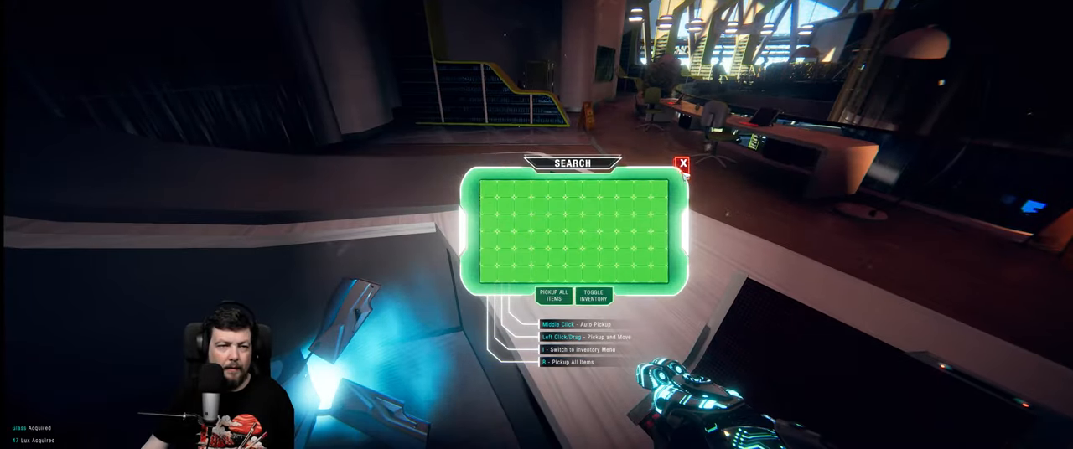
Step: Take all steel and adhesive from the desk drawers by the Quarantine gate, closing empty containers
left_click(679, 162)
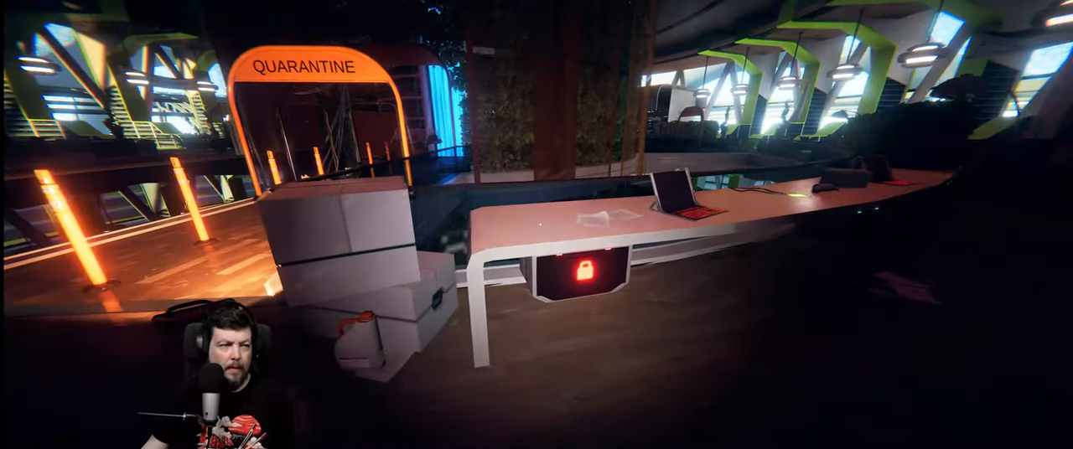
left_click(579, 270)
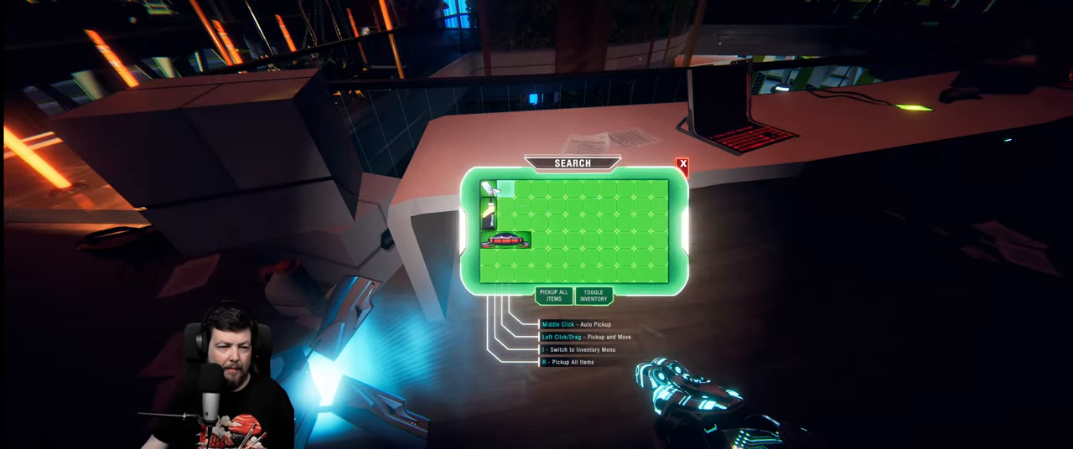
left_click(553, 295)
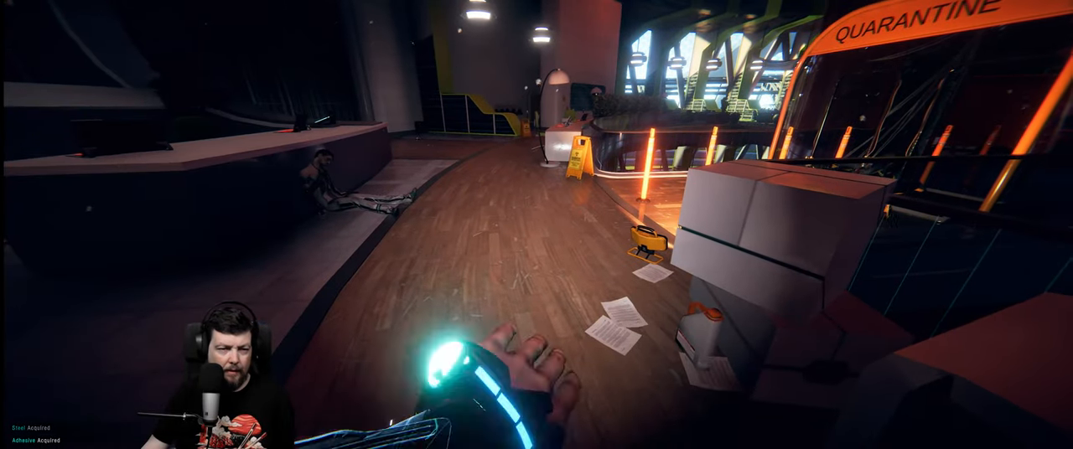
key("tab")
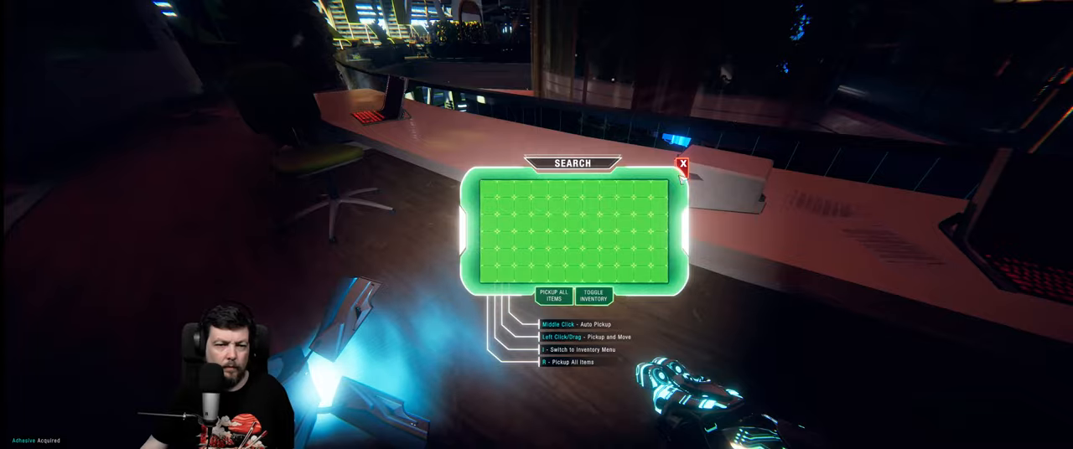
left_click(682, 164)
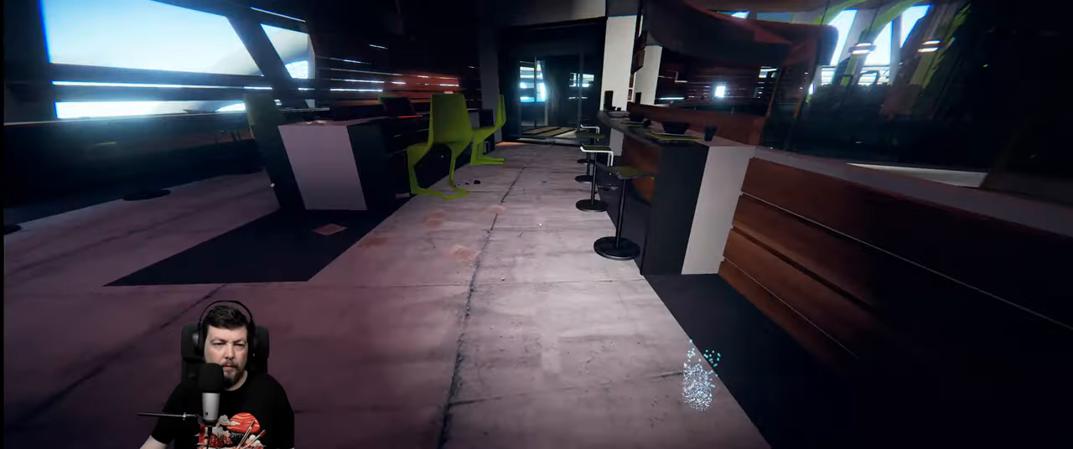
Step: Walk through the lounge past the bar to the railing above the terraced garden
key("tab")
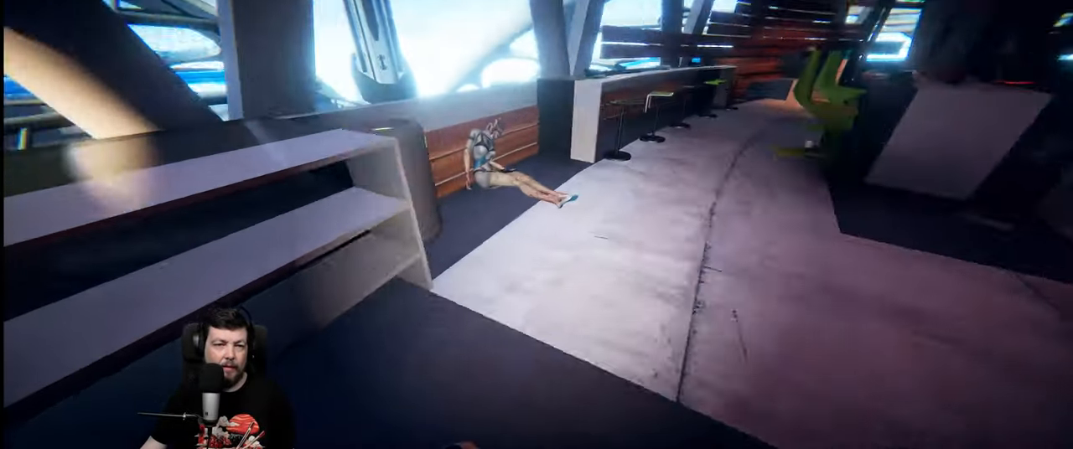
mouse_move(536, 225)
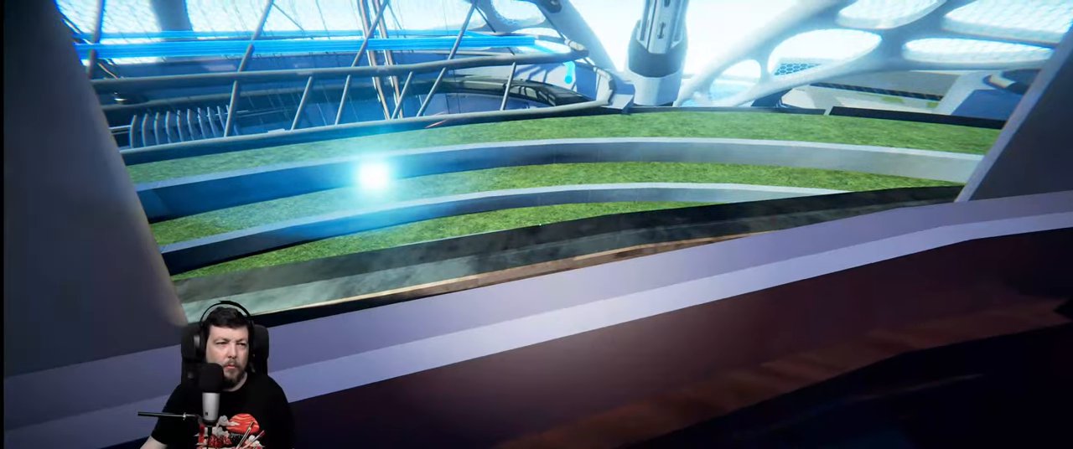